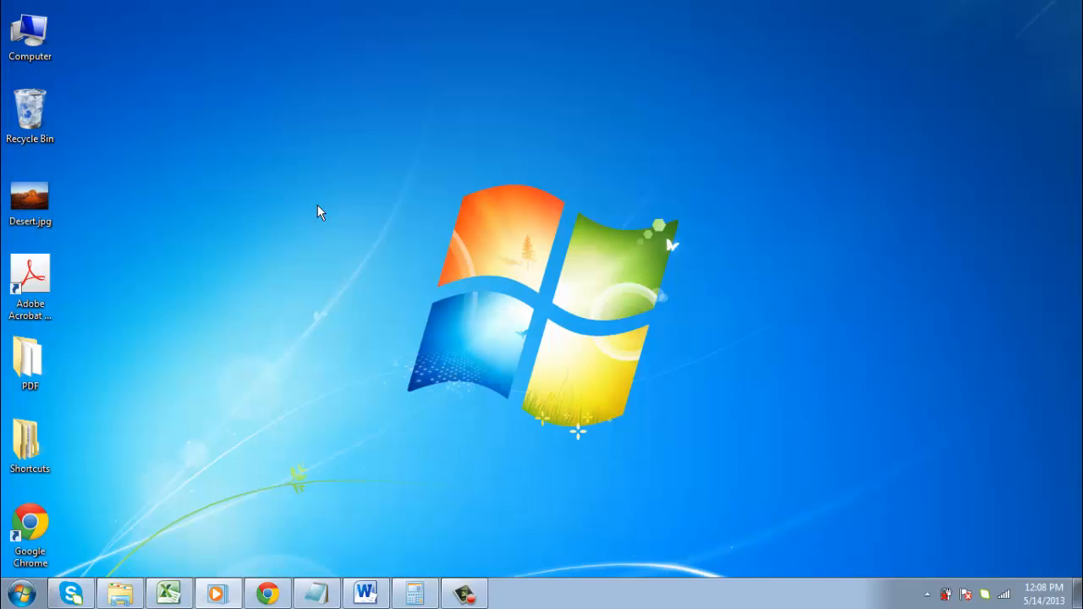
- Turn off Auto arrange icons so the Computer icon can sit near the top centre
{"action": "left_click", "coordinate": [29, 34]}
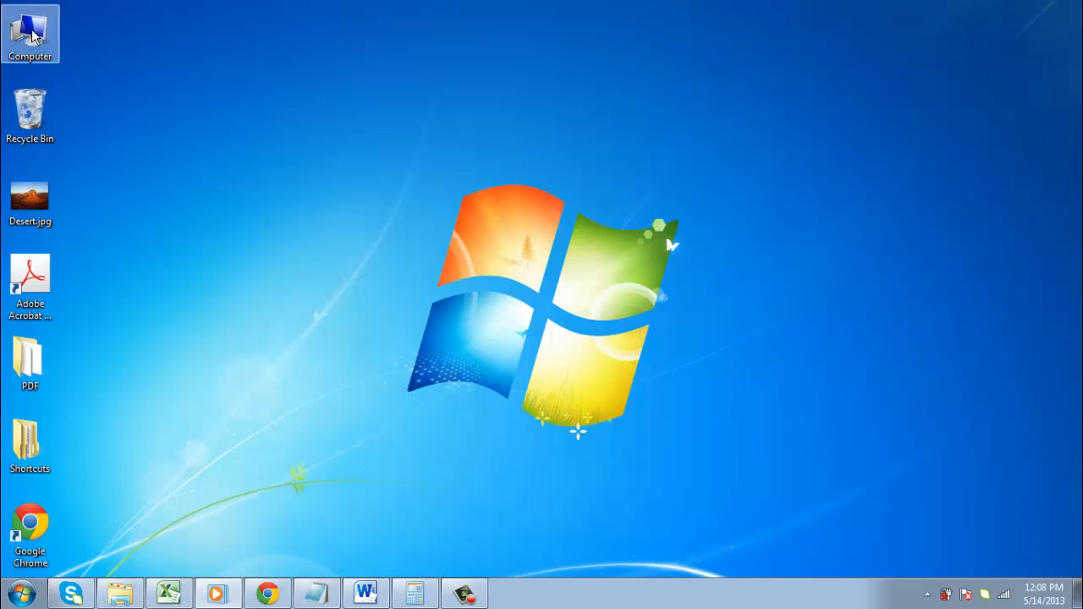
{"action": "left_click_drag", "start_coordinate": [30, 110], "coordinate": [666, 97]}
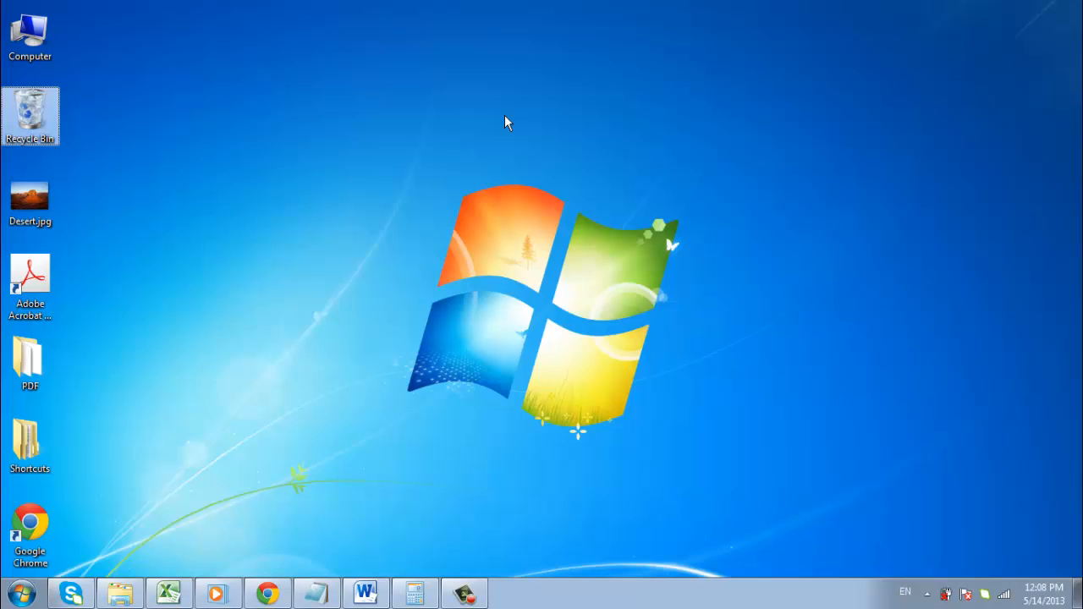
{"action": "right_click", "coordinate": [601, 142]}
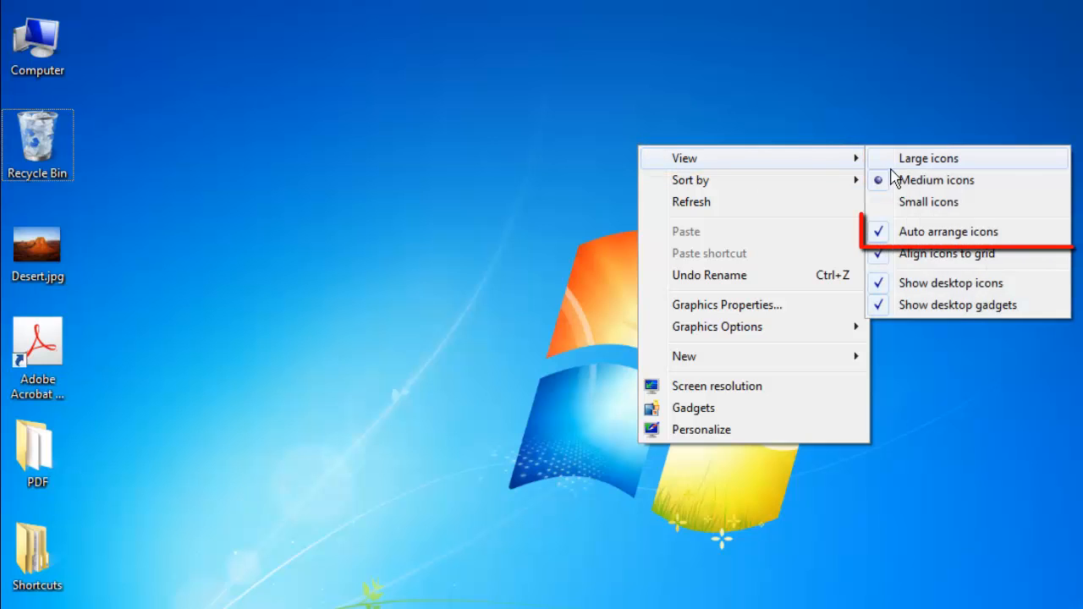
{"action": "left_click", "coordinate": [948, 231]}
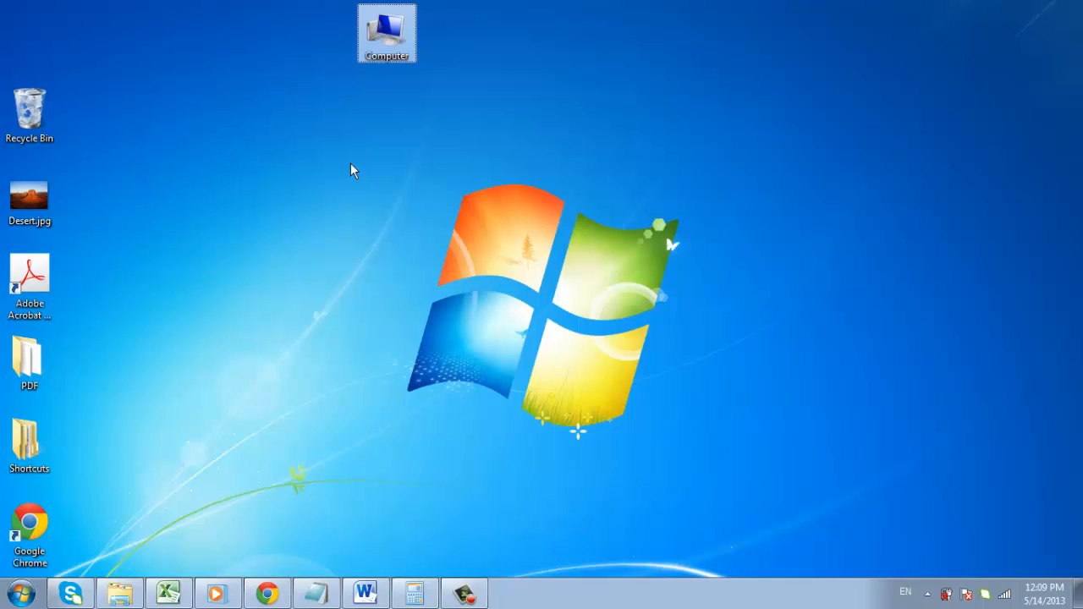
{"action": "left_click", "coordinate": [266, 592]}
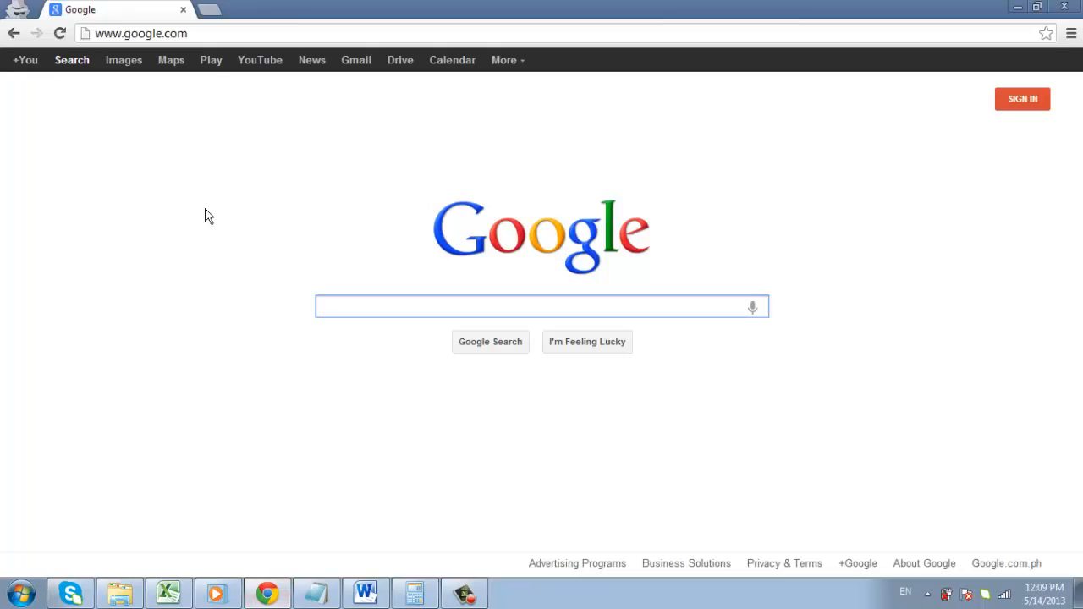
{"action": "type", "text": "www.sev"}
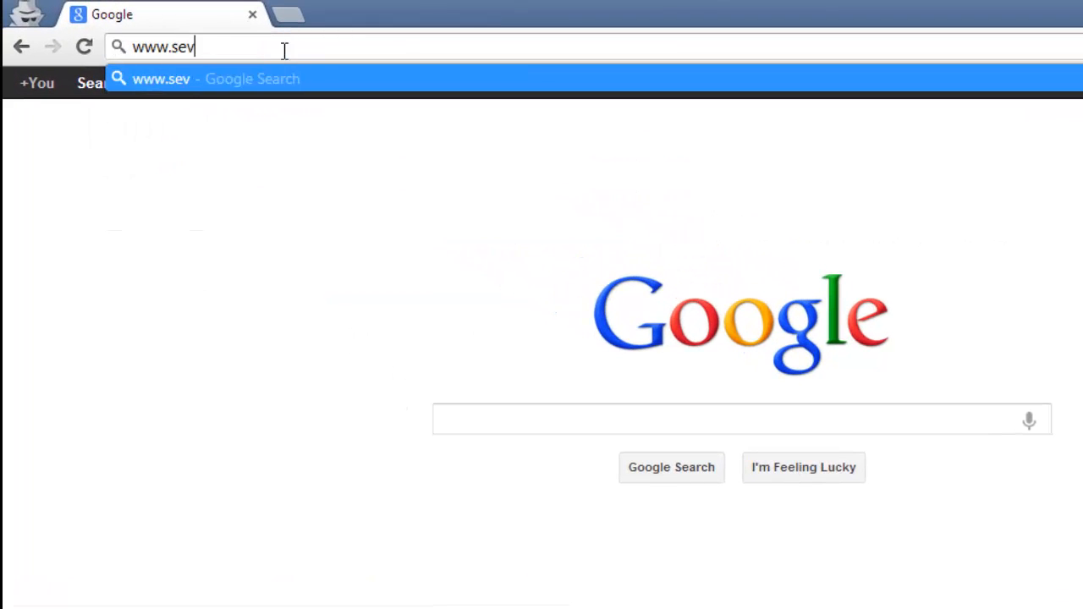
{"action": "type", "text": "enforums.com"}
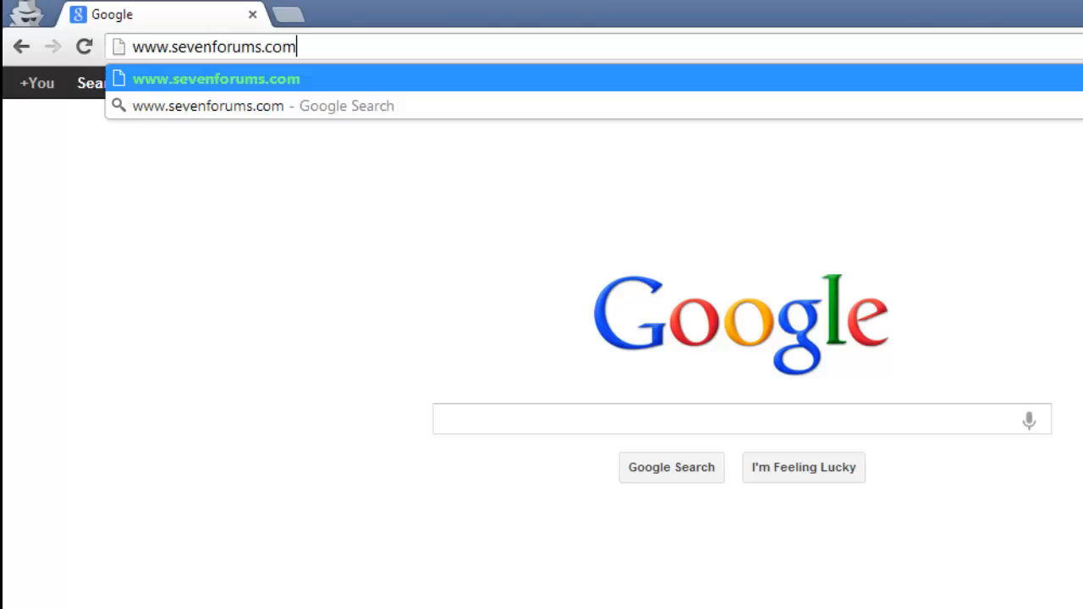
{"action": "type", "text": "/tutorials"}
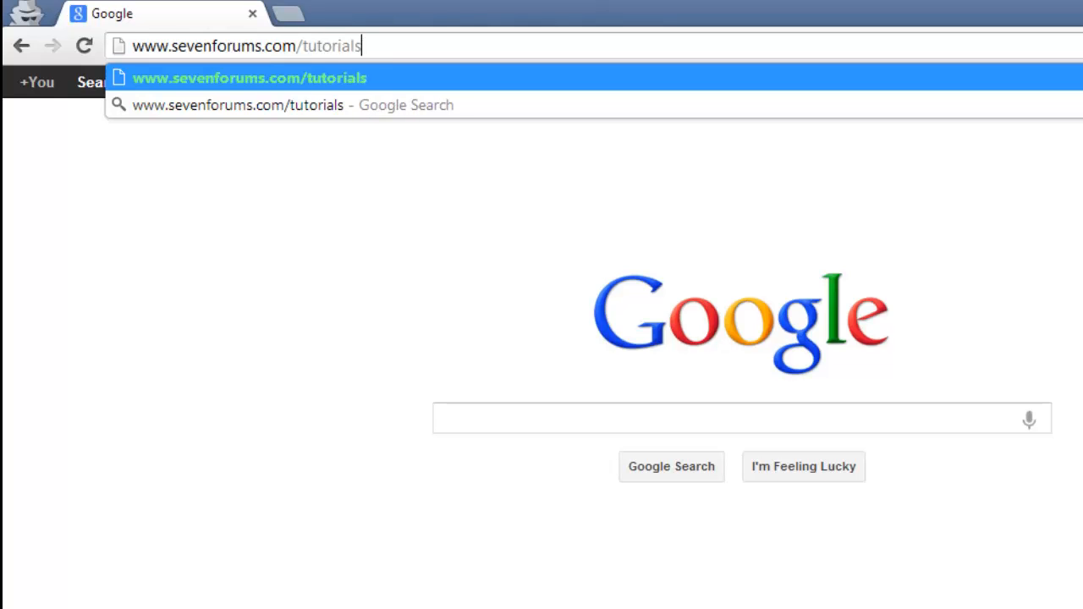
{"action": "type", "text": "/927"}
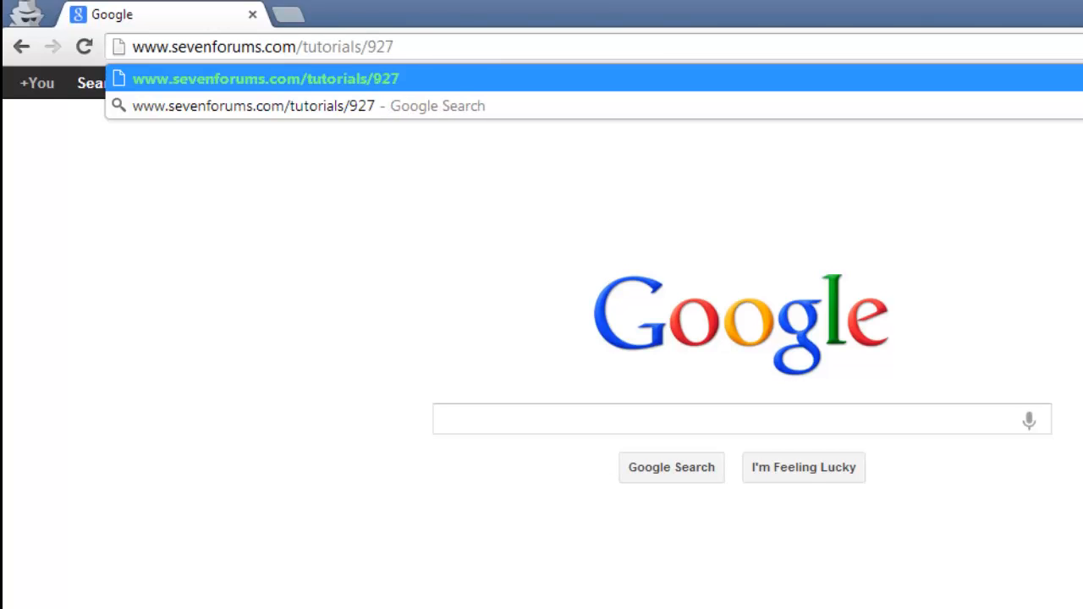
{"action": "type", "text": "58-windows"}
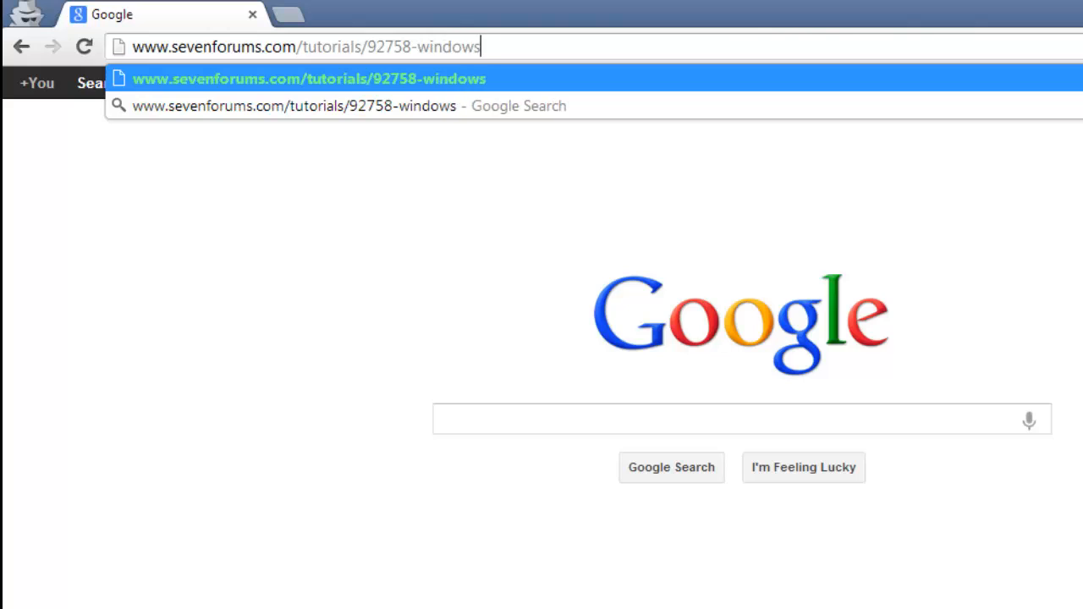
{"action": "type", "text": "-explorer-aut"}
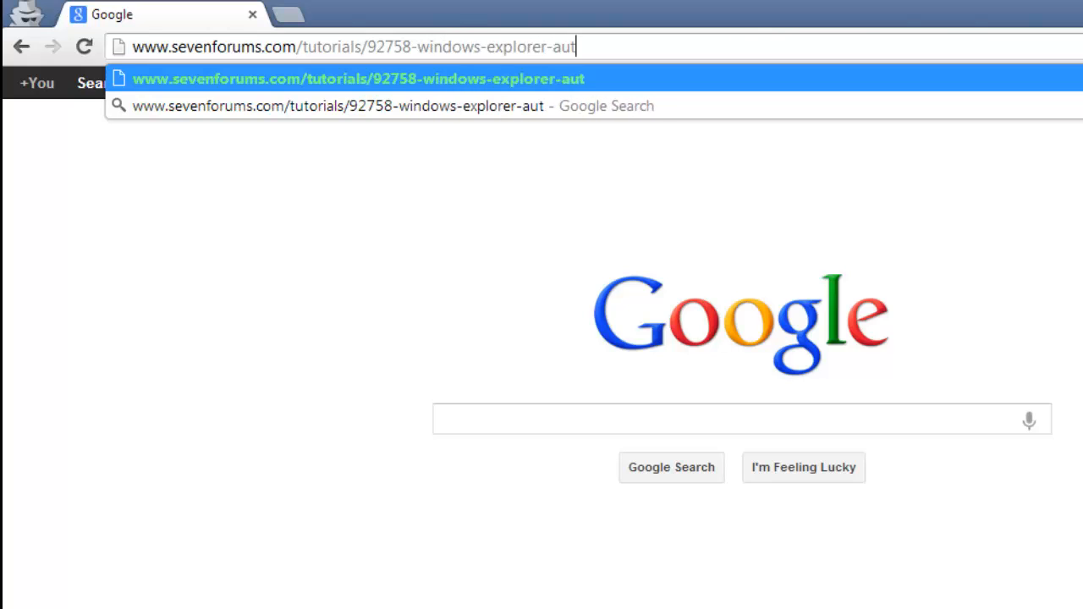
{"action": "type", "text": "o-arrange-disable.html"}
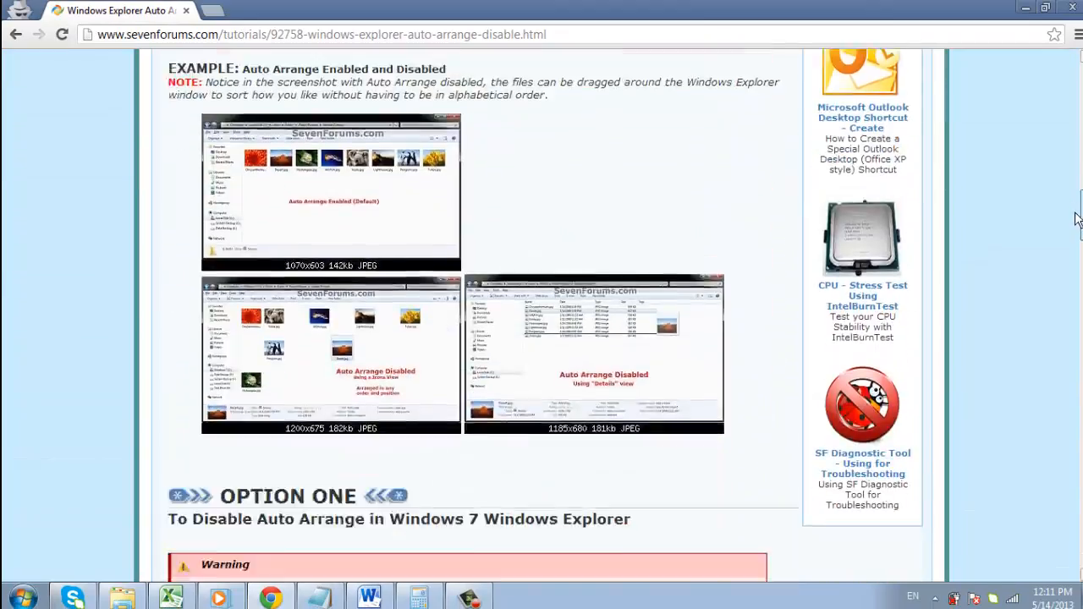
- Download Option One's auto-arrange-disabling batch file and run it from the security warning
{"action": "scroll", "scroll_direction": "down", "scroll_amount": 3}
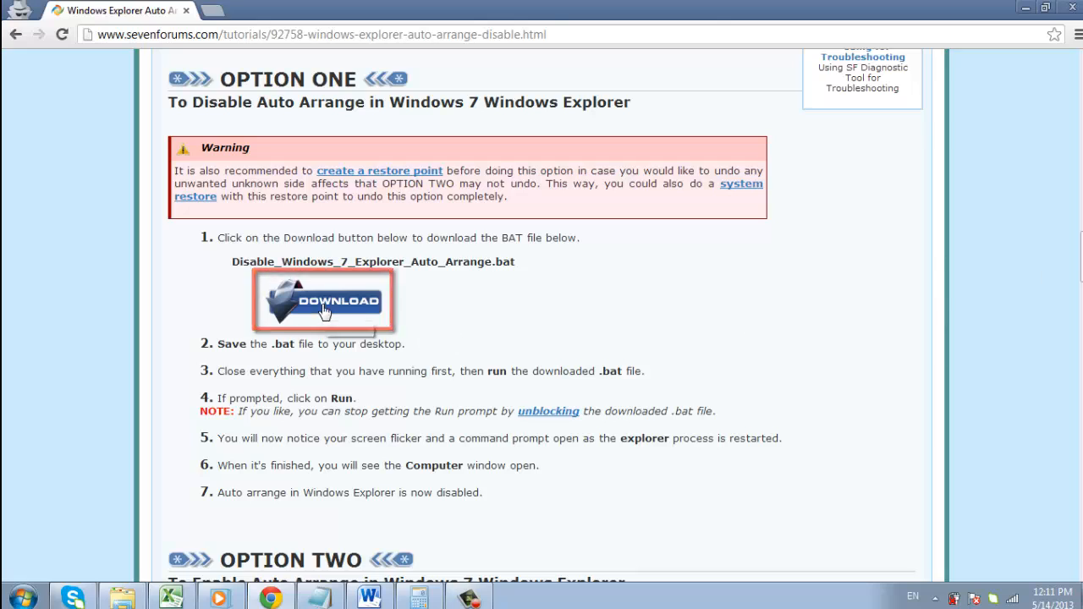
{"action": "left_click", "coordinate": [323, 302]}
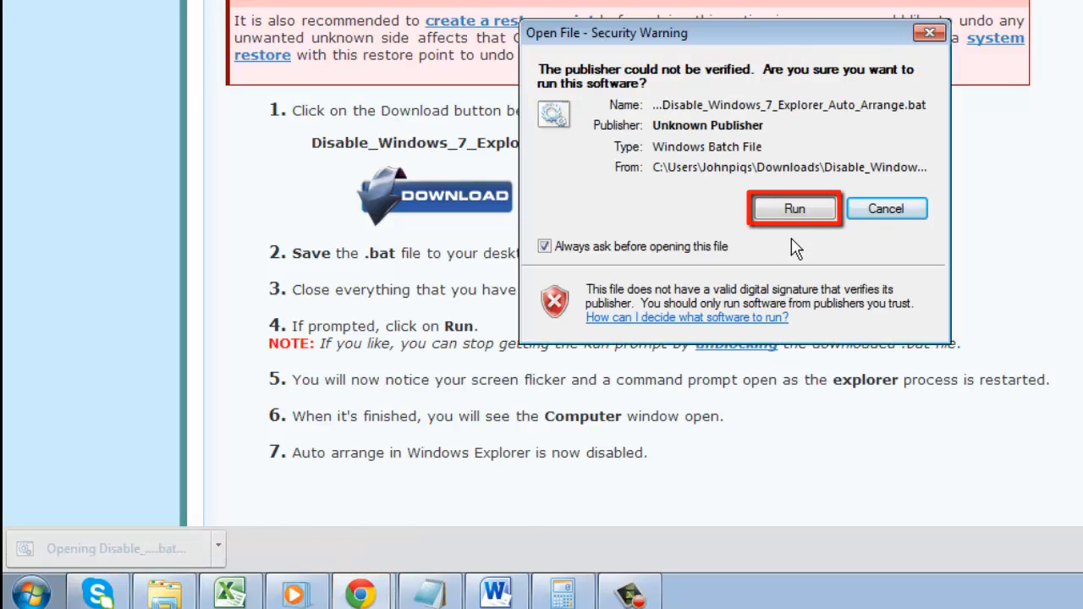
{"action": "left_click", "coordinate": [794, 208]}
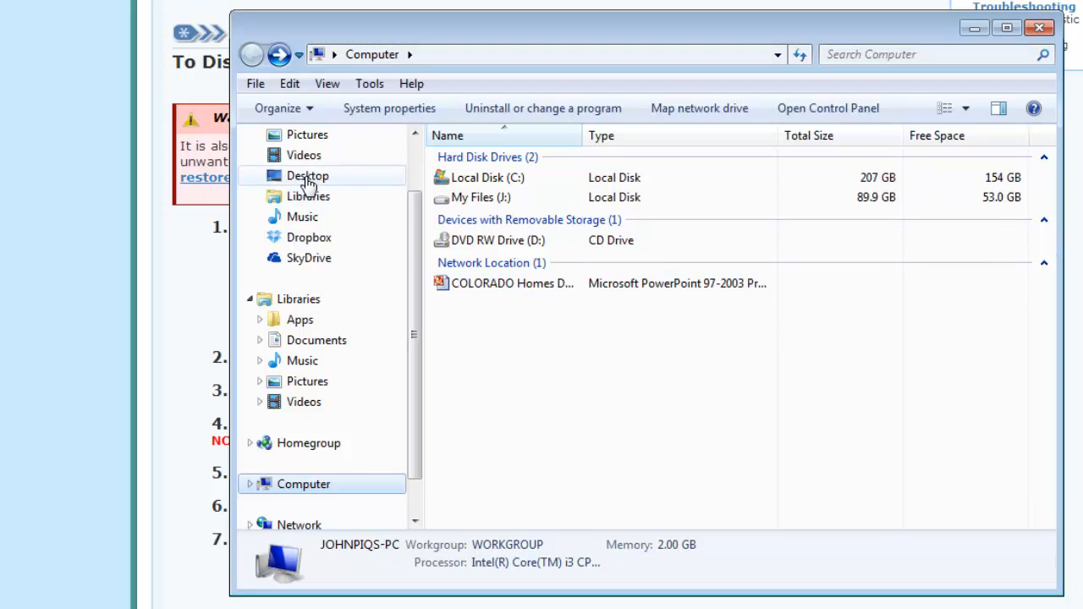
- Show the Desktop folder's items as Medium Icons
{"action": "left_click", "coordinate": [307, 175]}
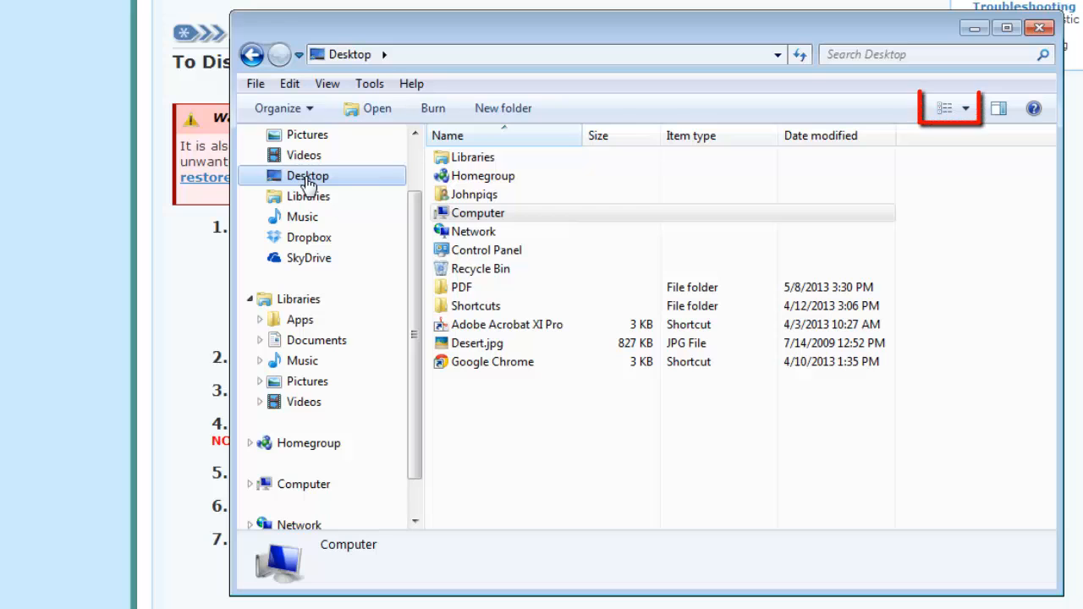
{"action": "left_click", "coordinate": [966, 107]}
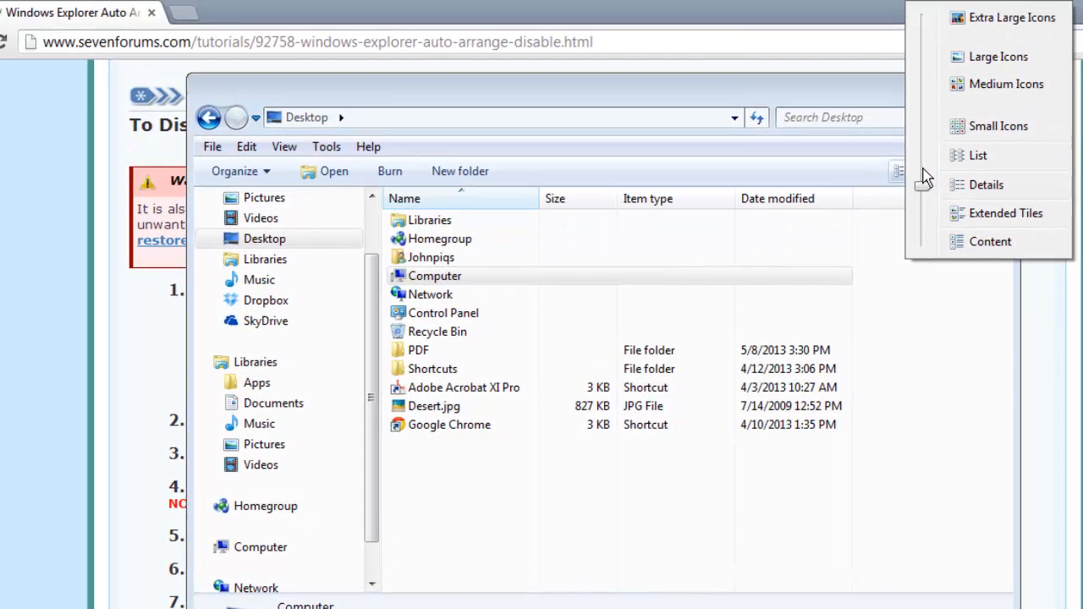
{"action": "mouse_move", "coordinate": [1006, 84]}
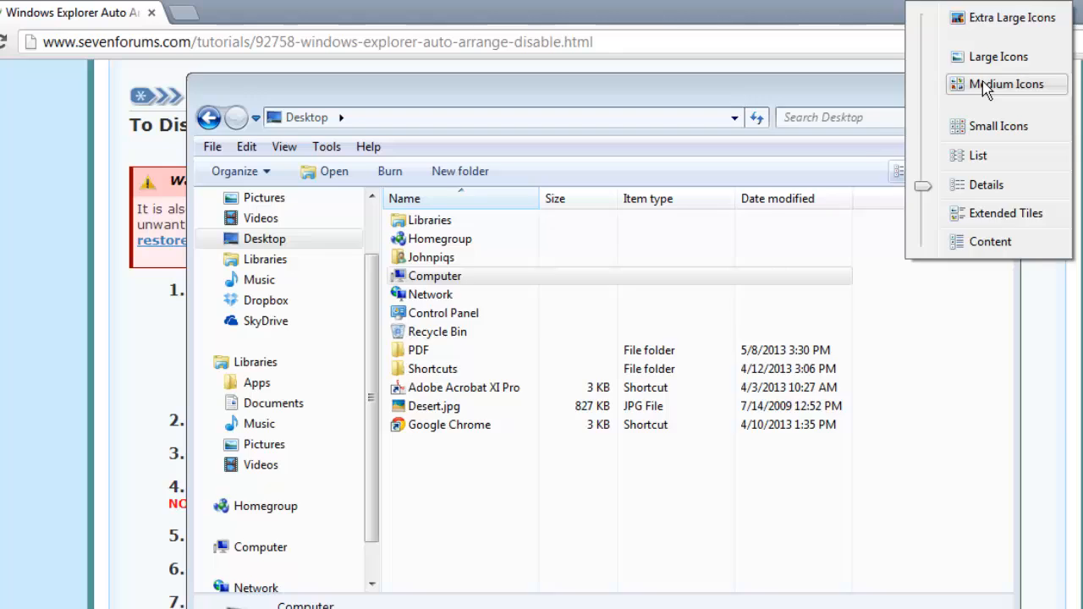
{"action": "left_click", "coordinate": [1005, 84]}
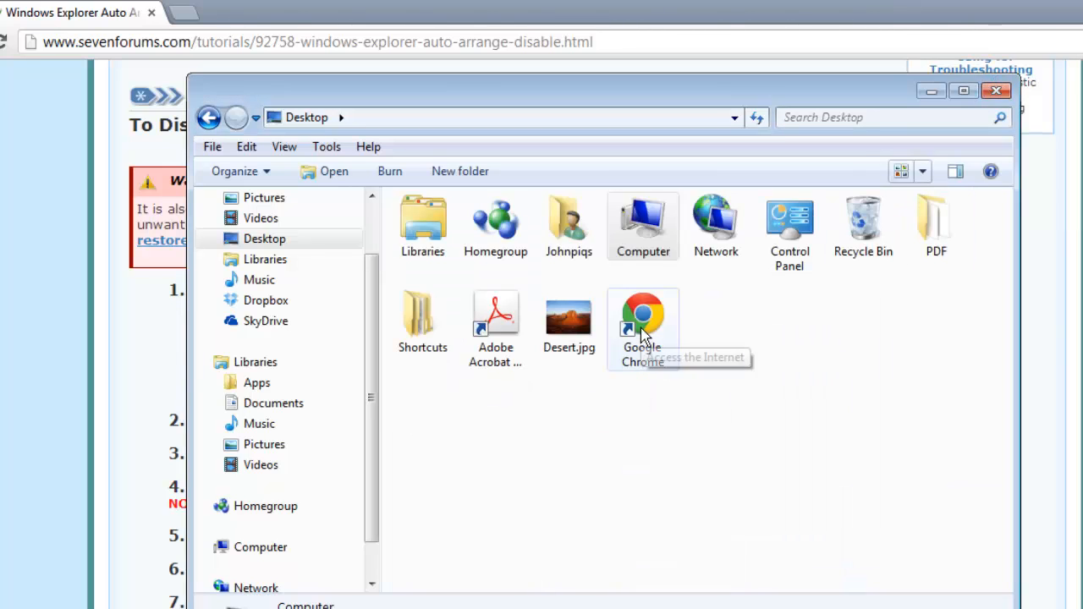
- Move Google Chrome below Shortcuts and Desert.jpg to the far right of the folder
{"action": "left_click_drag", "start_coordinate": [643, 317], "coordinate": [422, 414]}
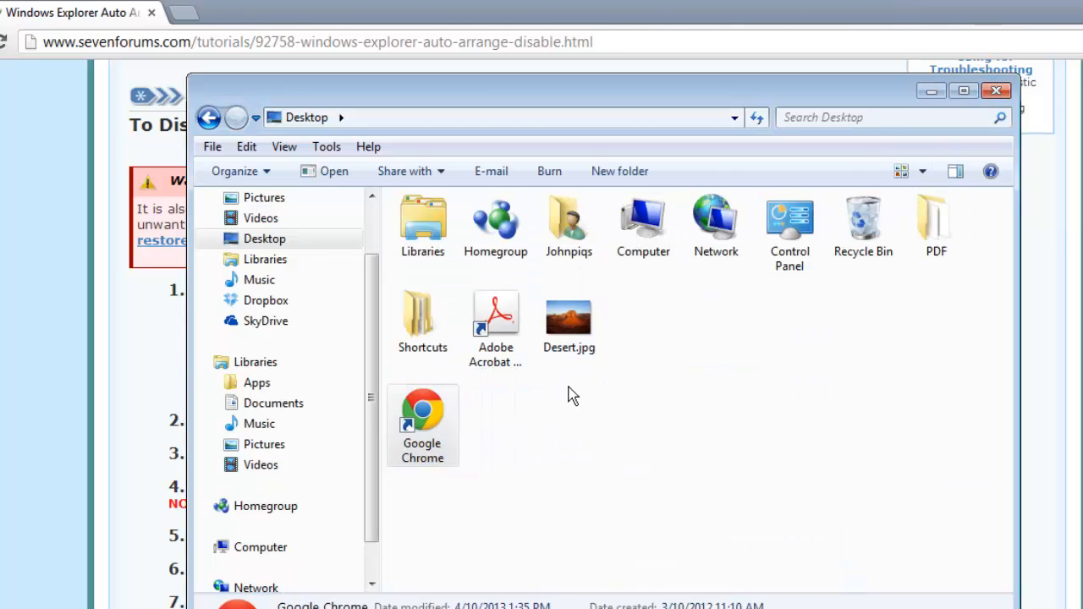
{"action": "left_click_drag", "start_coordinate": [569, 320], "coordinate": [862, 415]}
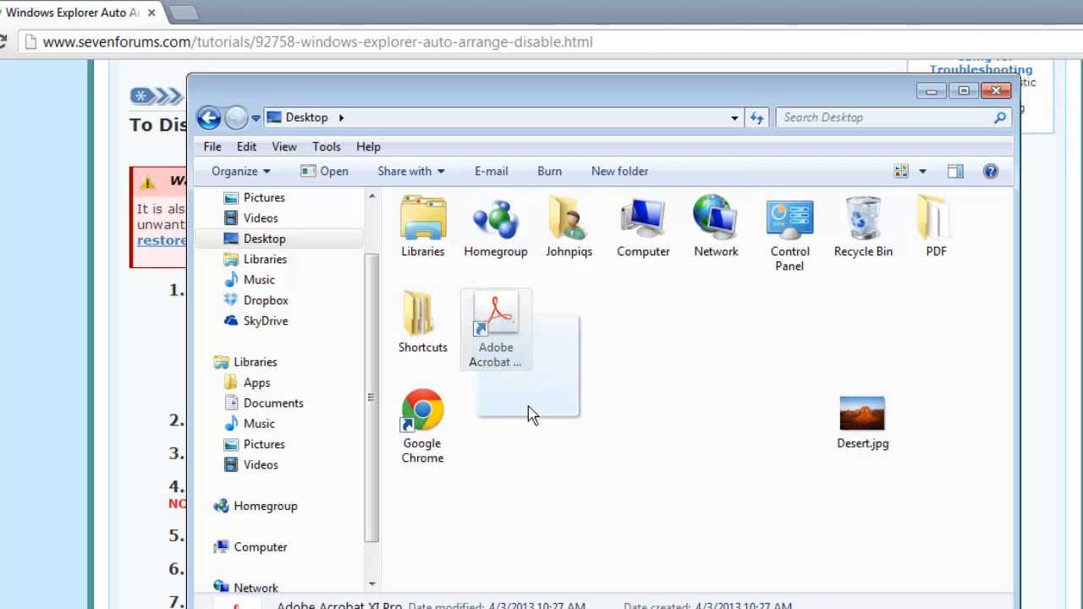